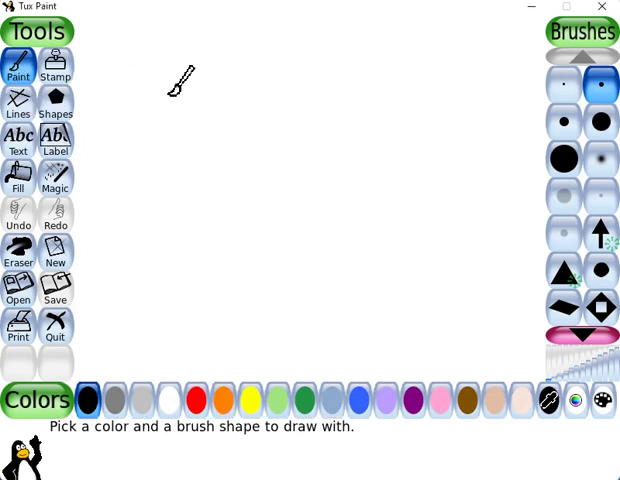
mouse_move(156, 90)
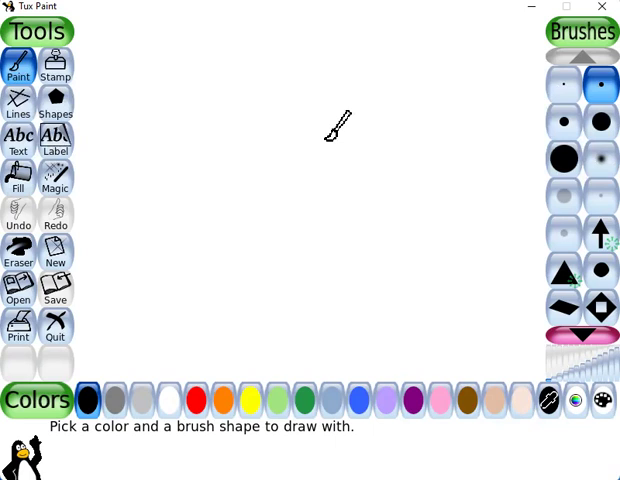
Draw a black freehand zigzag mountain line across the white canvas to the right edge.
left_click(564, 84)
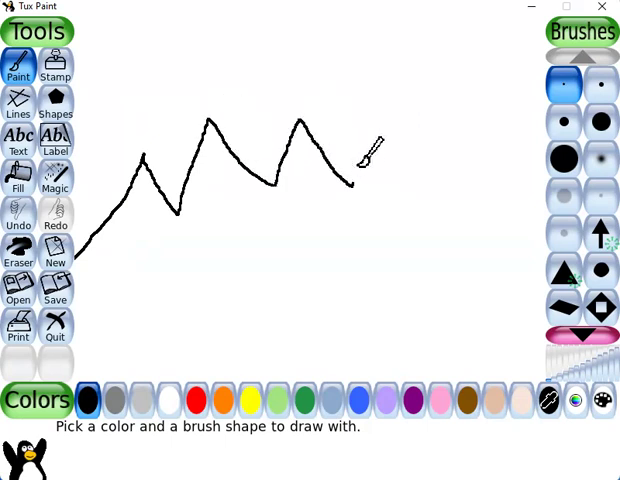
left_click_drag(350, 184, 524, 160)
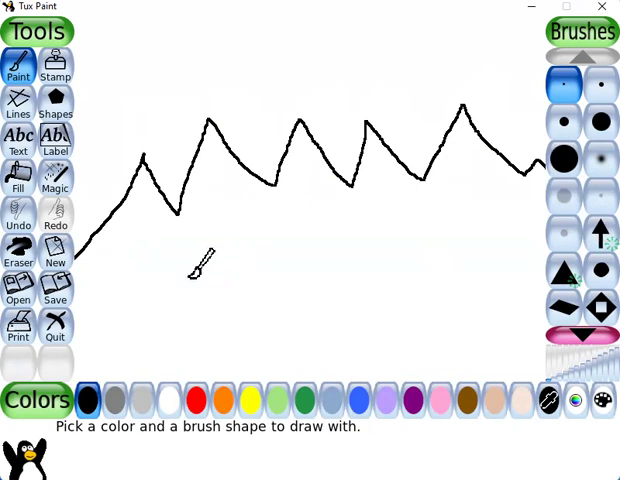
mouse_move(598, 150)
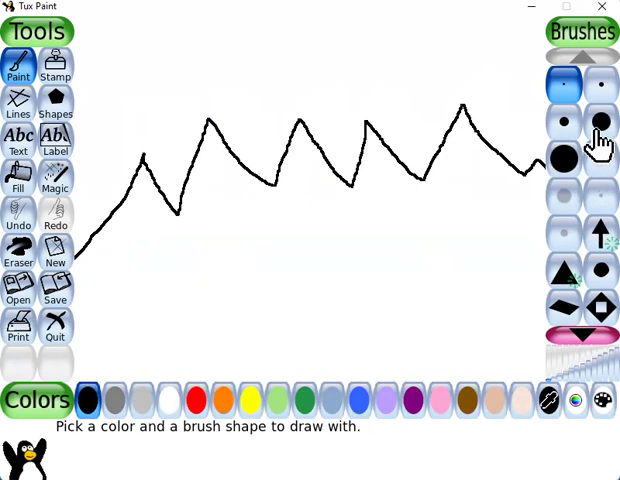
mouse_move(570, 196)
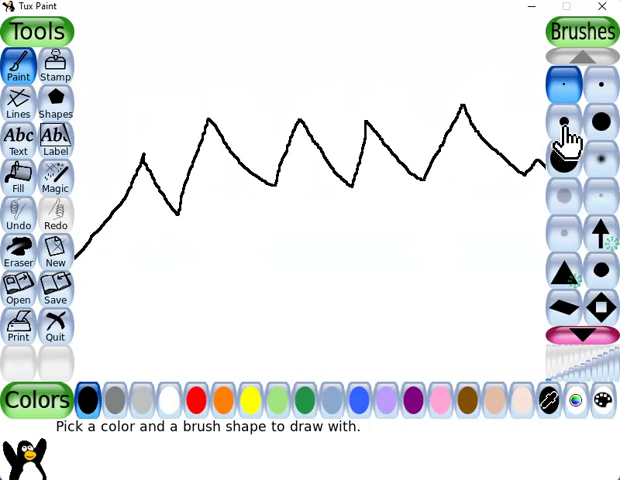
Select a larger round brush in the Brushes panel.
left_click(564, 122)
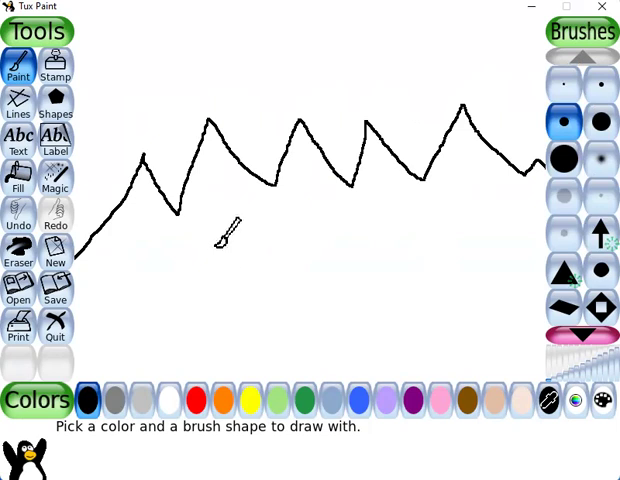